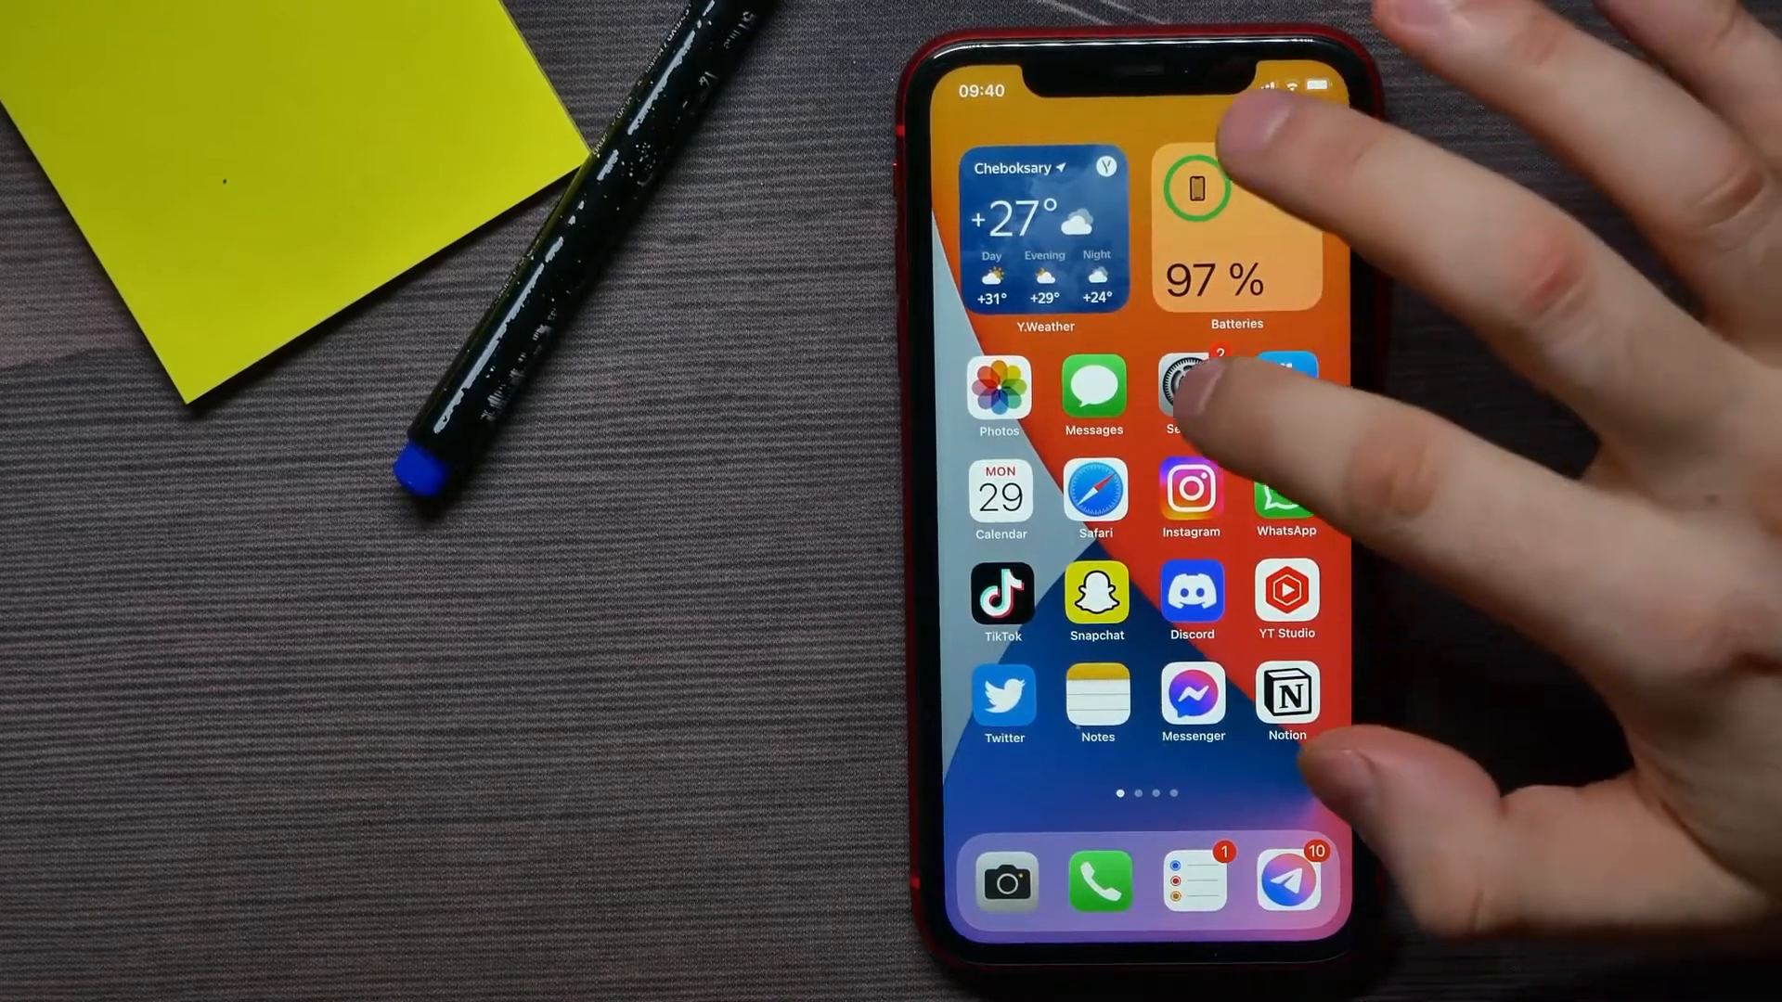
- Reach the Notifications page and bring the per-app Notification Style list into view
left_click(1191, 394)
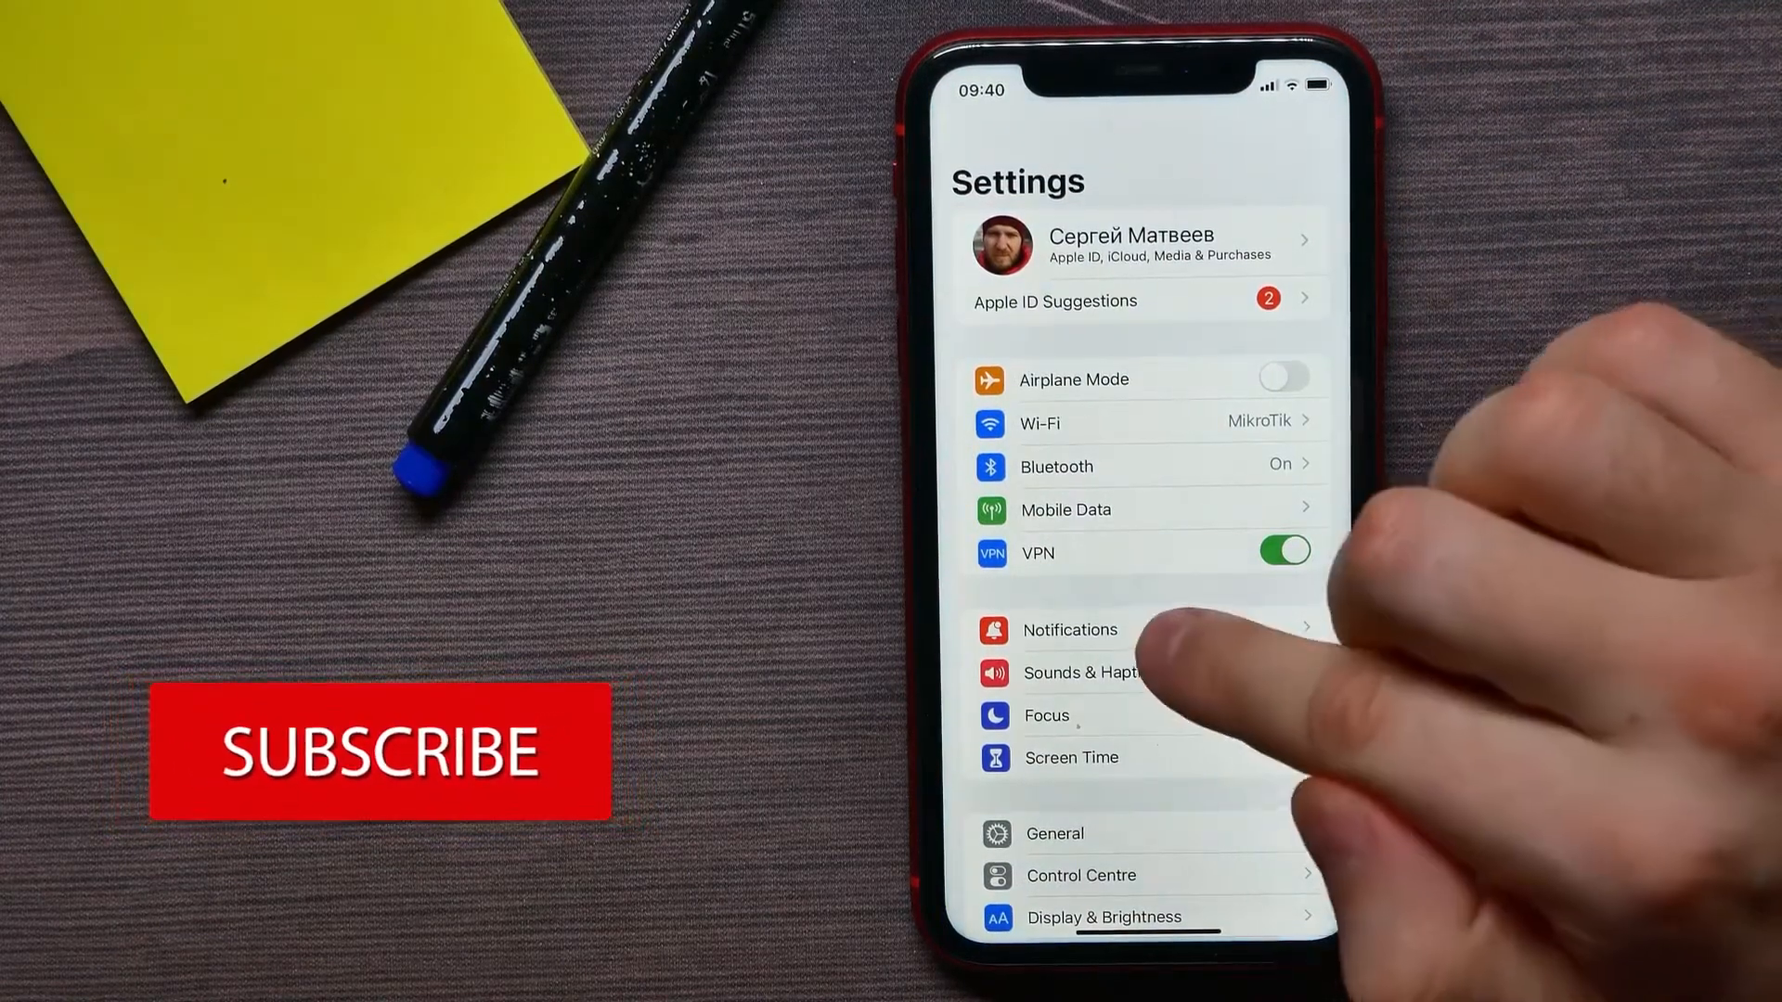
left_click(1069, 629)
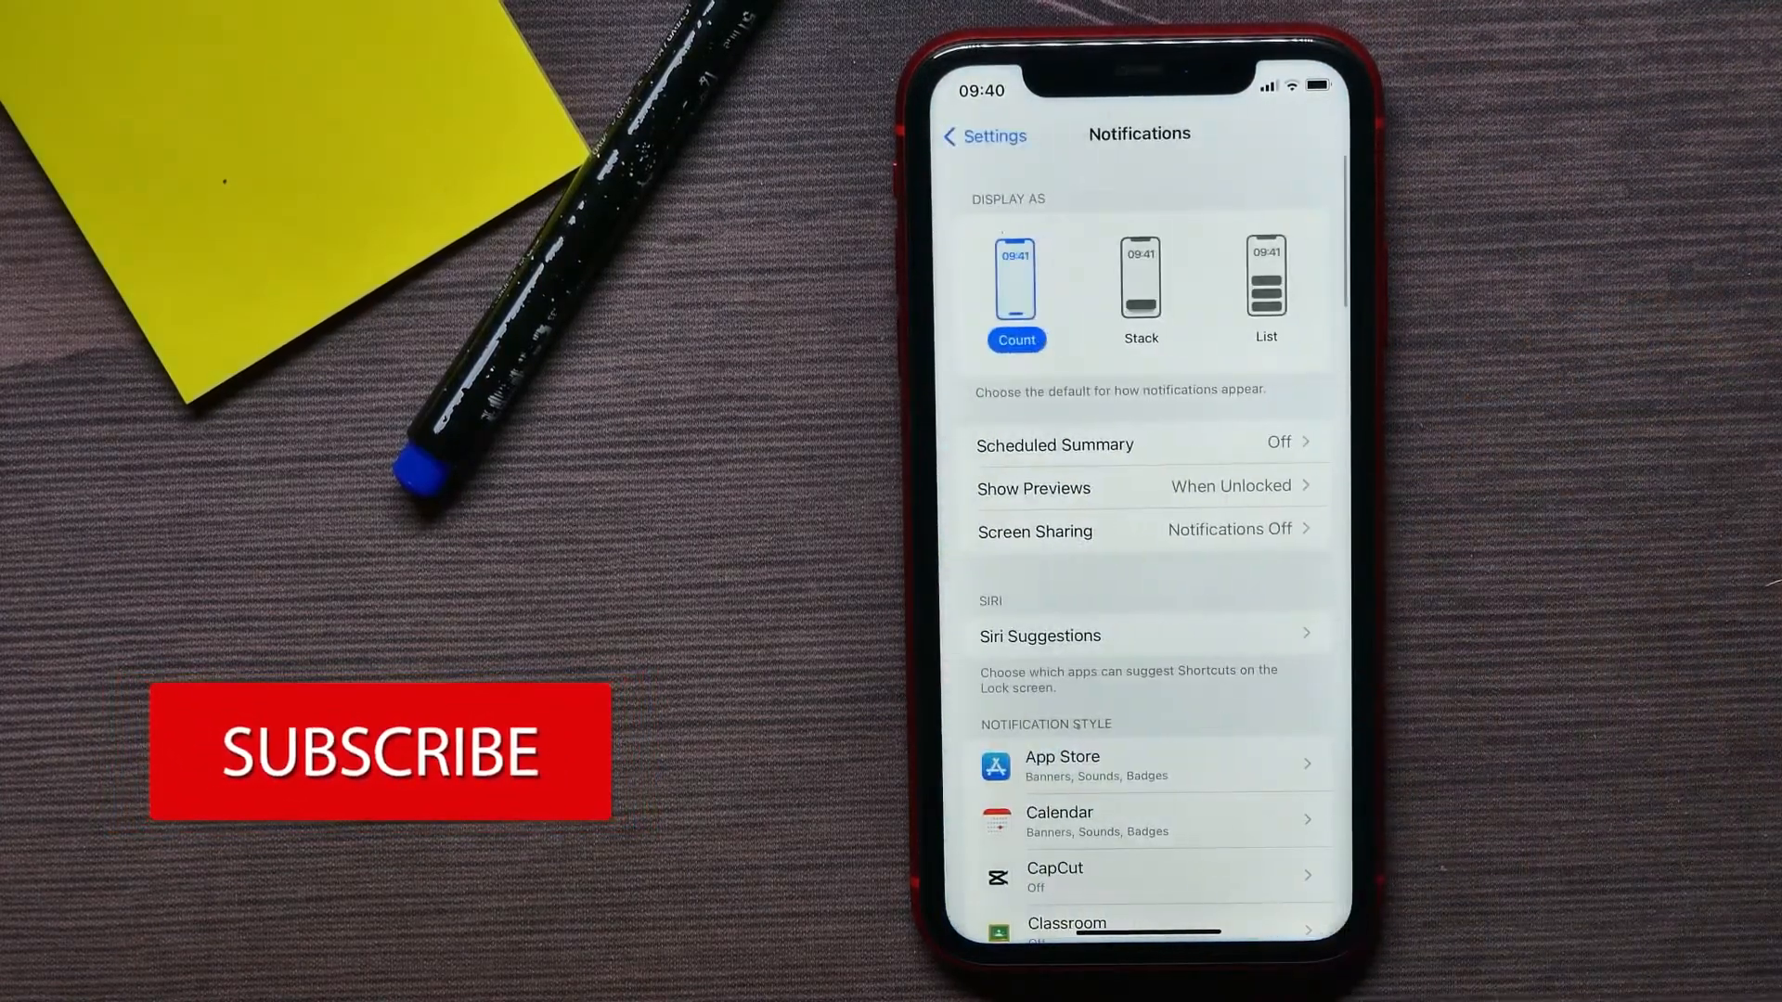
scroll("down", 3)
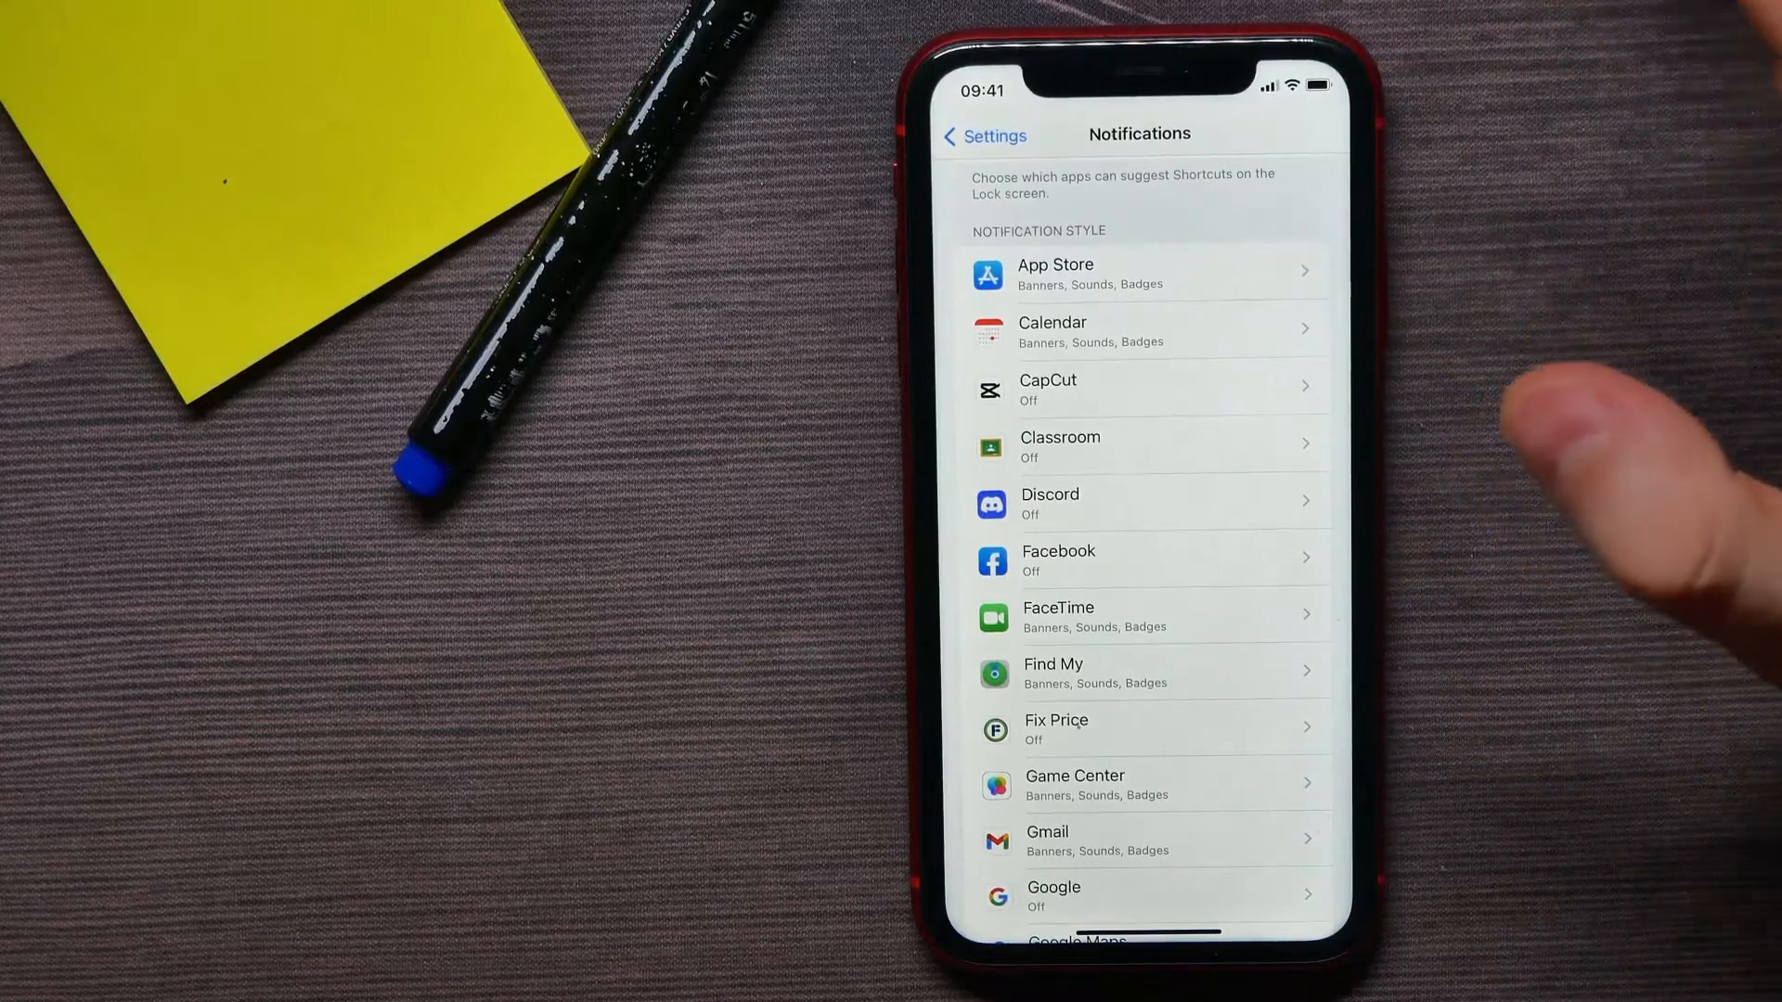
- For Calendar, toggle Allow Notifications off then on, and switch on Time-Sensitive Notifications
left_click(1140, 332)
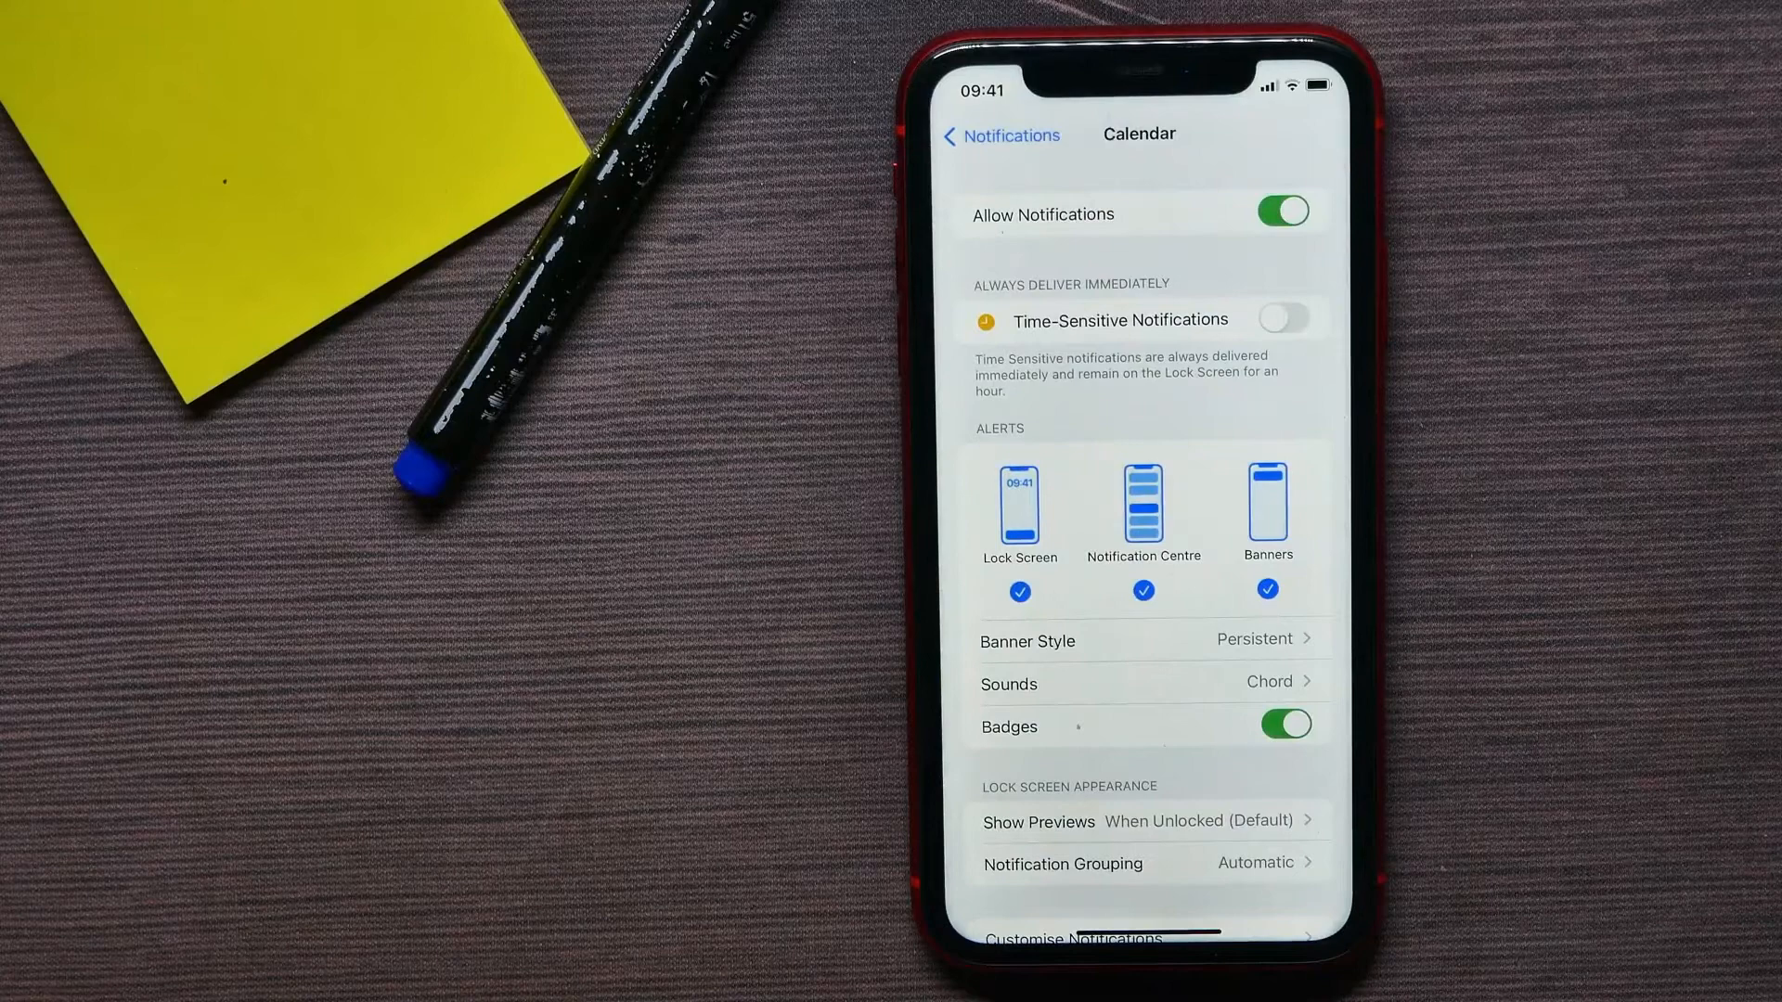
left_click(1283, 211)
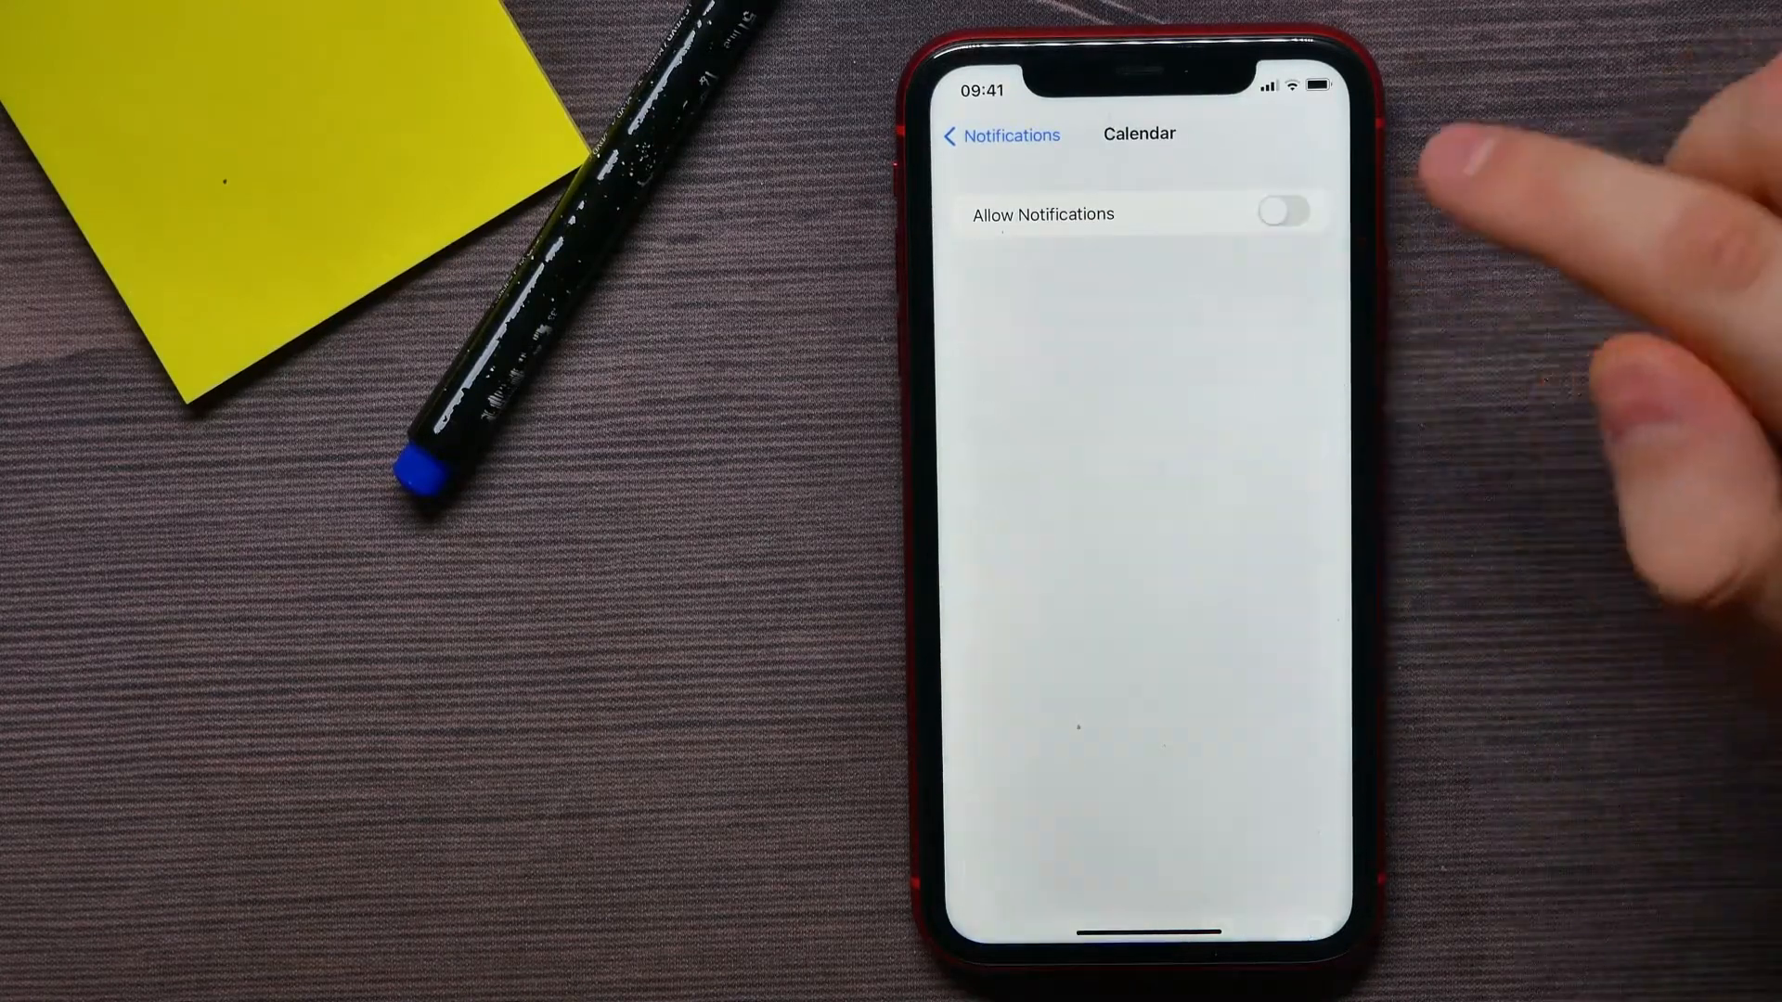
left_click(1283, 211)
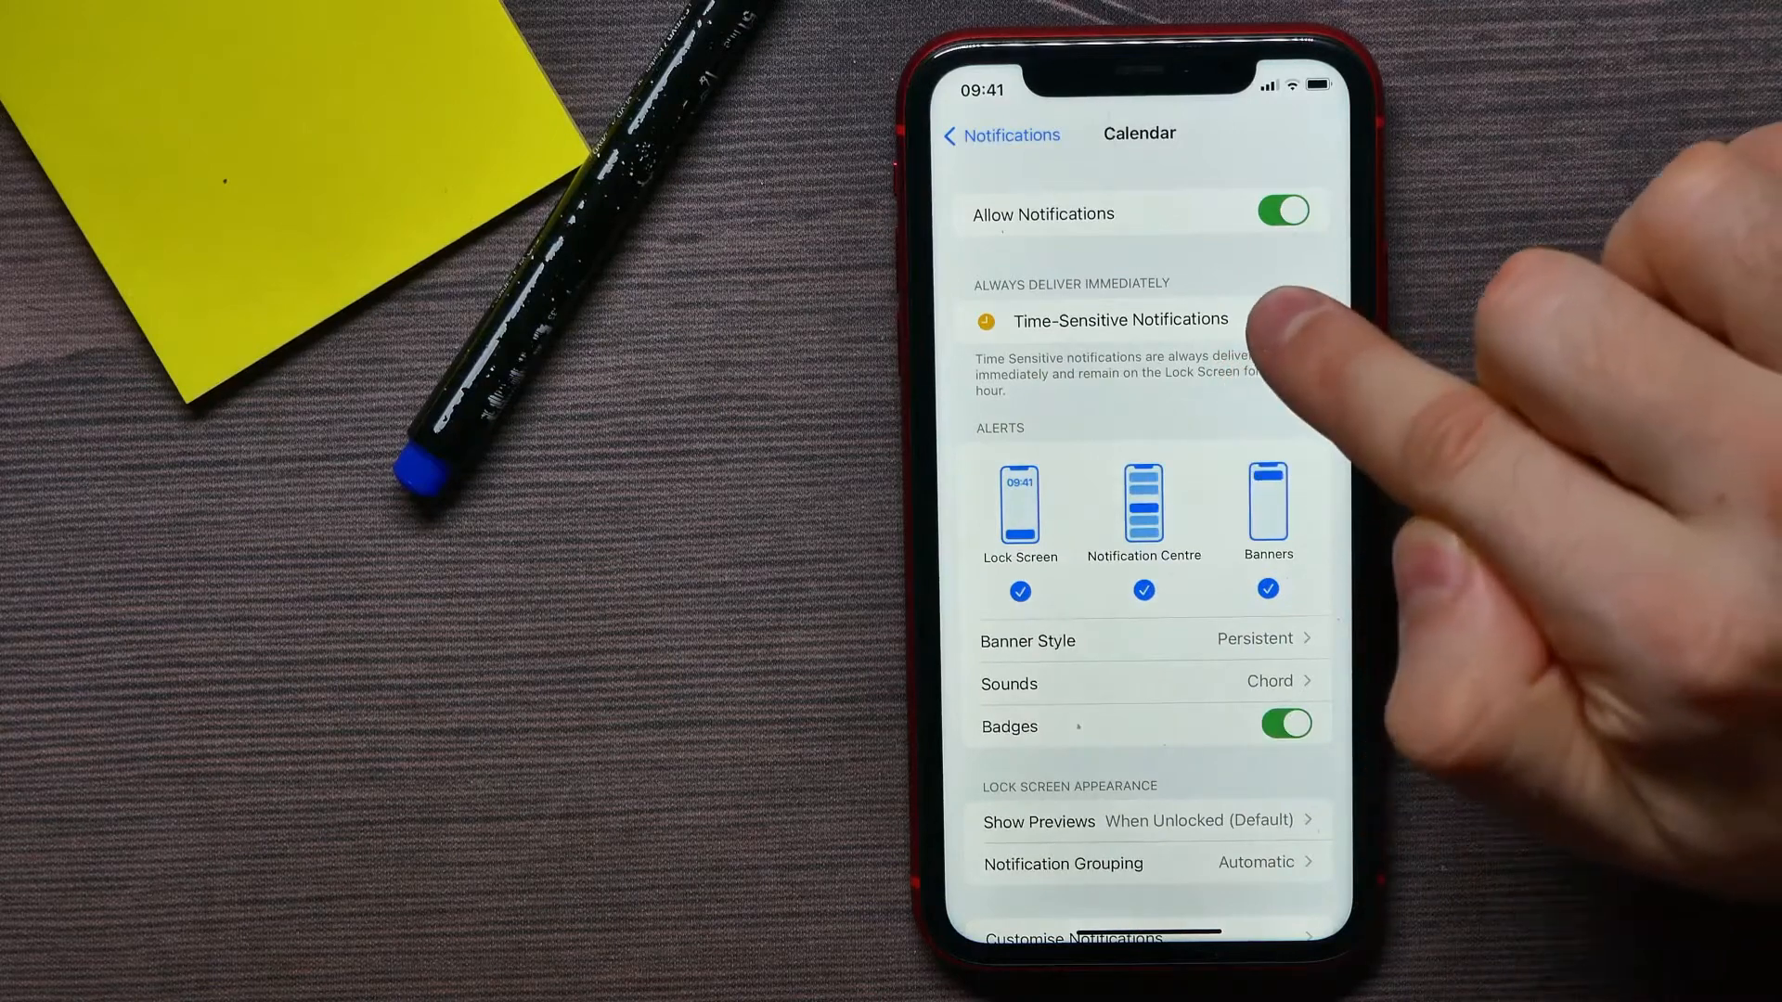
left_click(1283, 317)
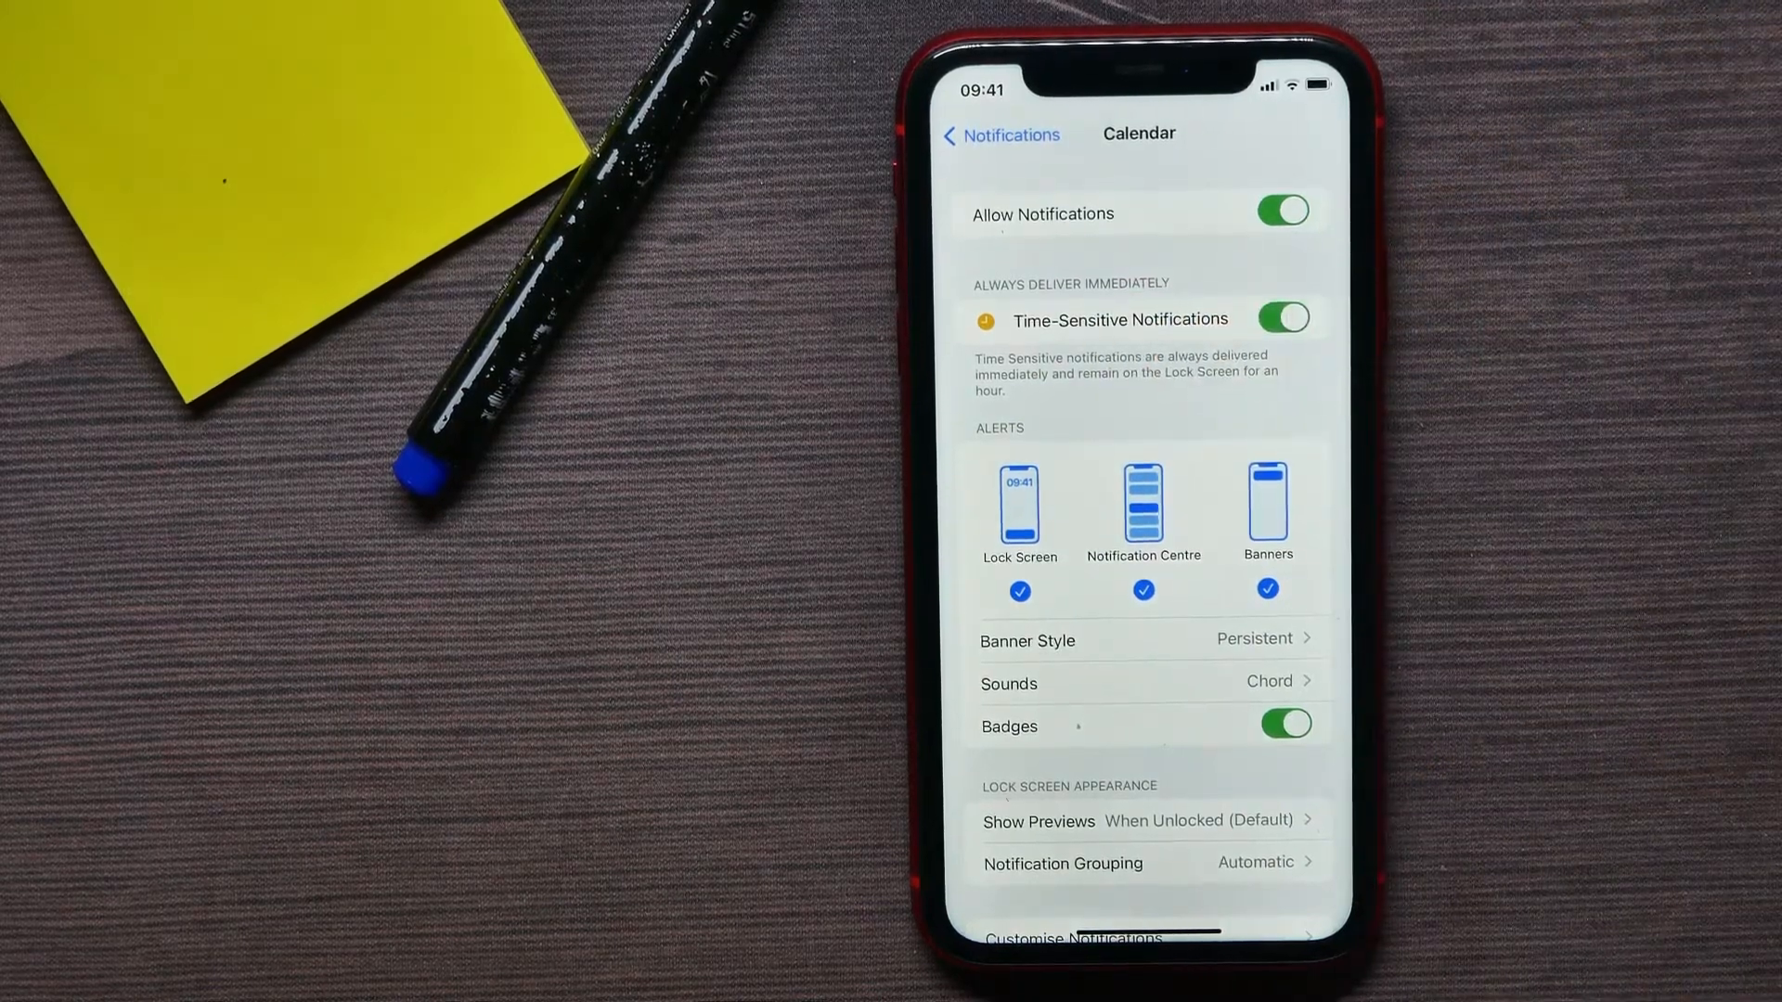